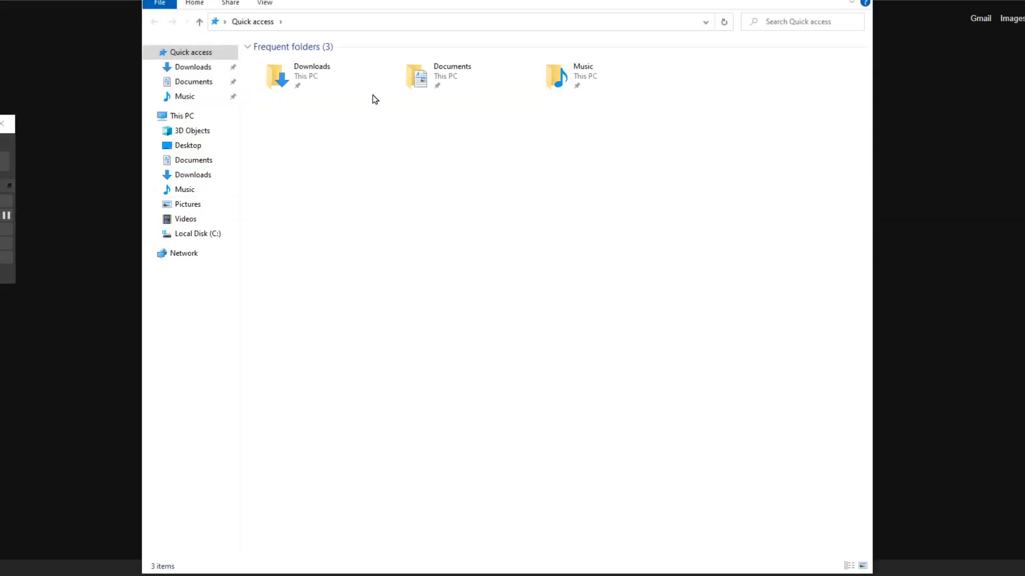
mouse_move(543, 71)
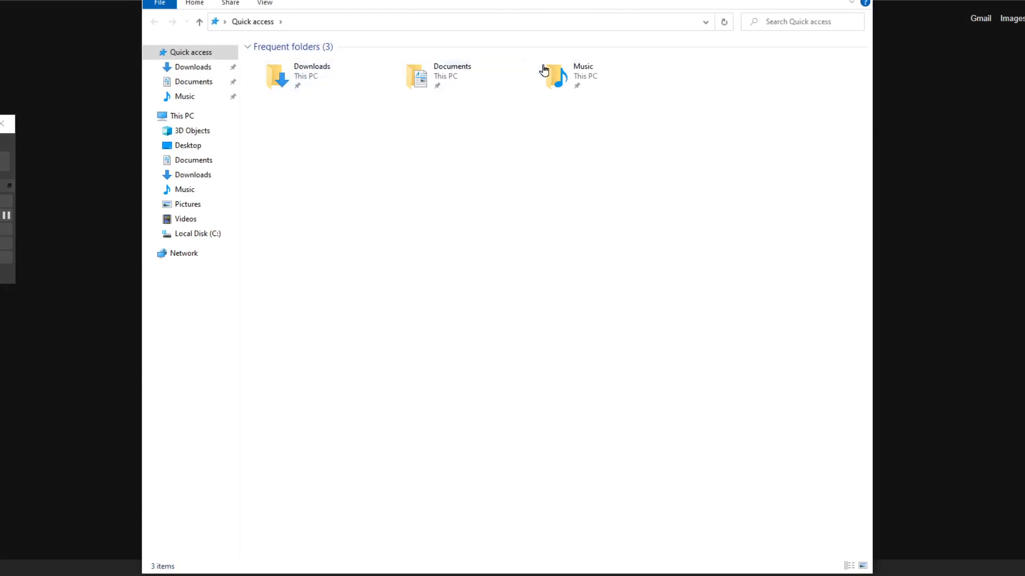
Unpin Downloads and Documents from Quick access, leaving Music as the only pinned folder.
left_click(555, 76)
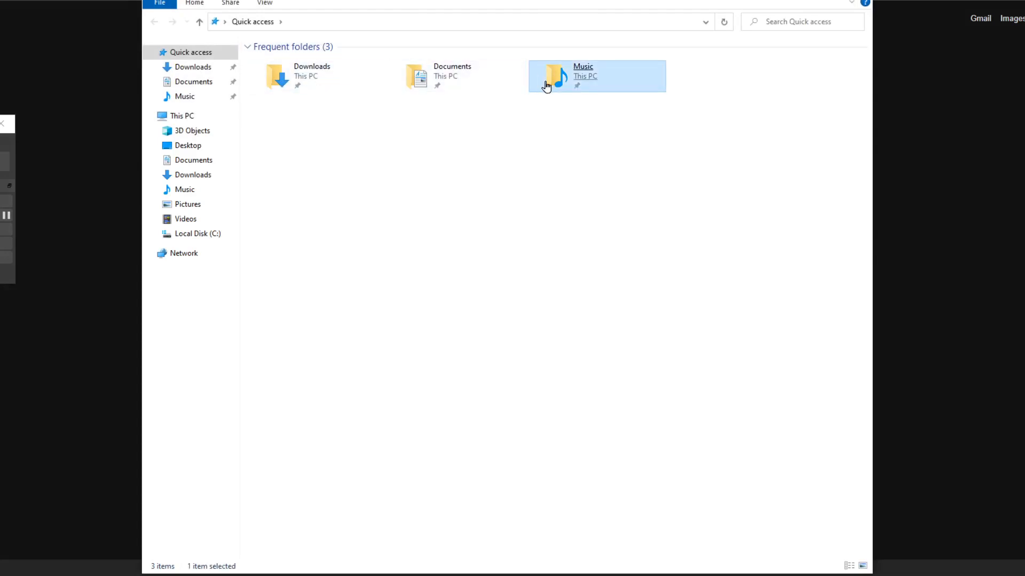
mouse_move(516, 122)
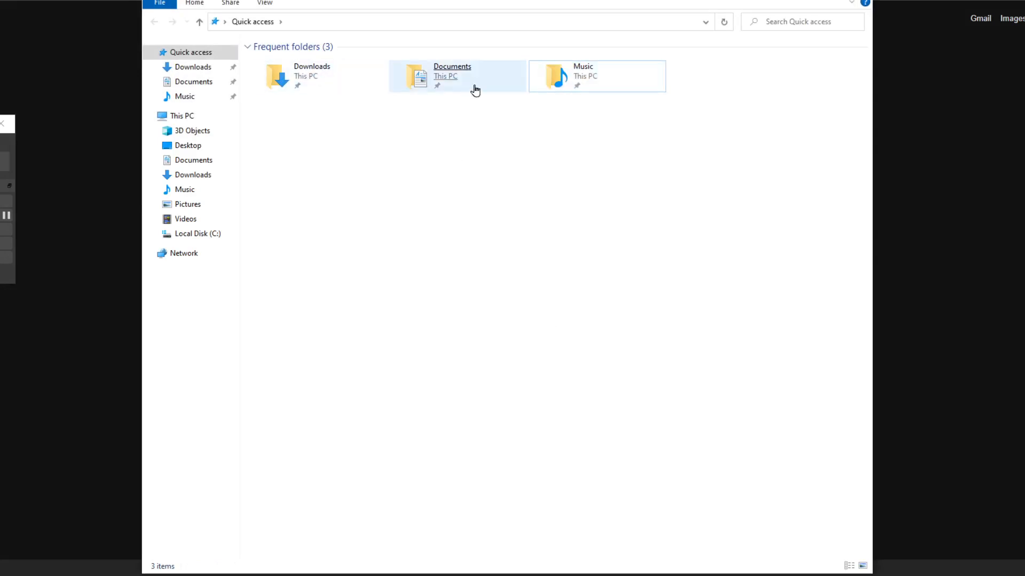
mouse_move(475, 153)
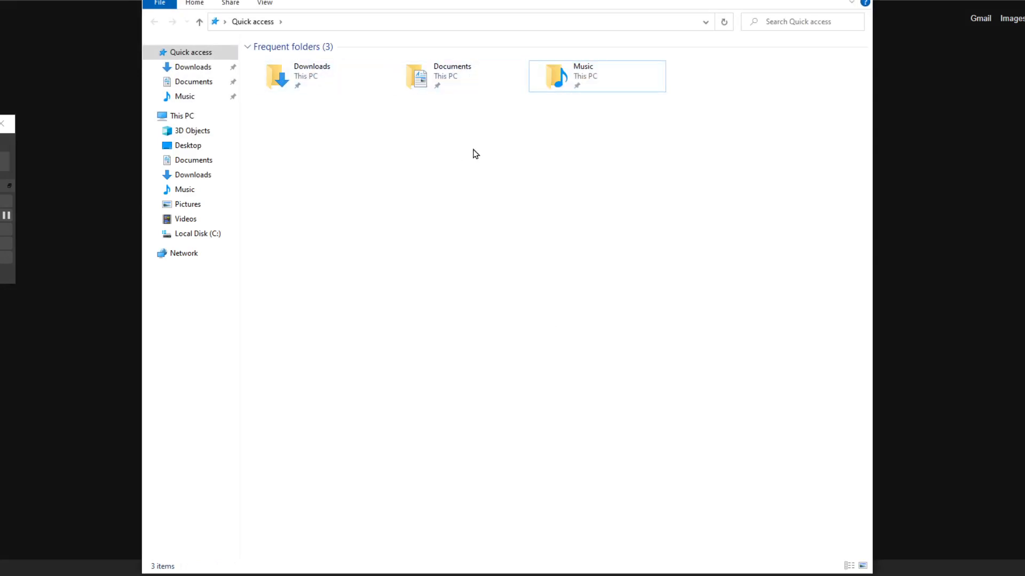
mouse_move(353, 164)
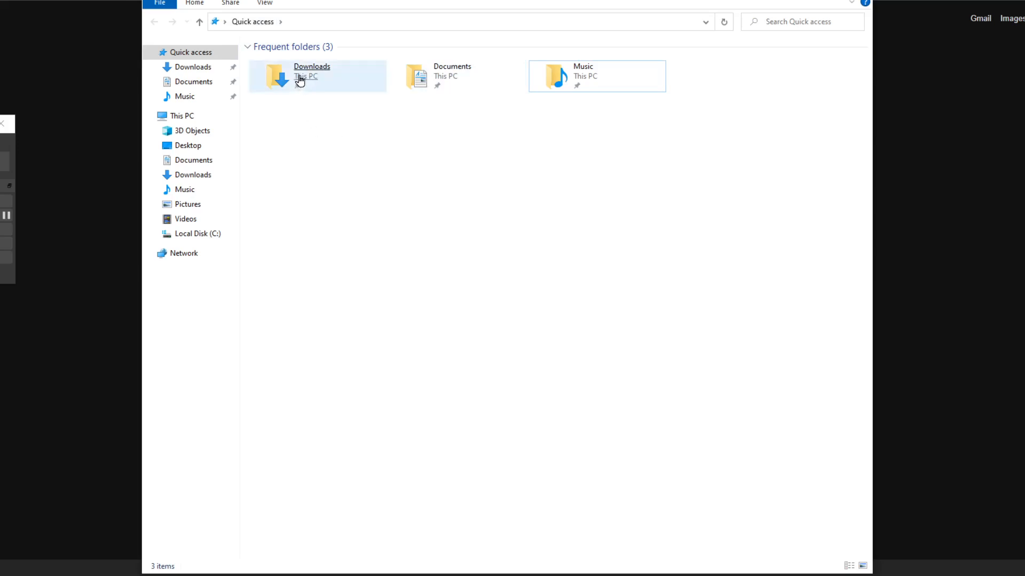
right_click(299, 77)
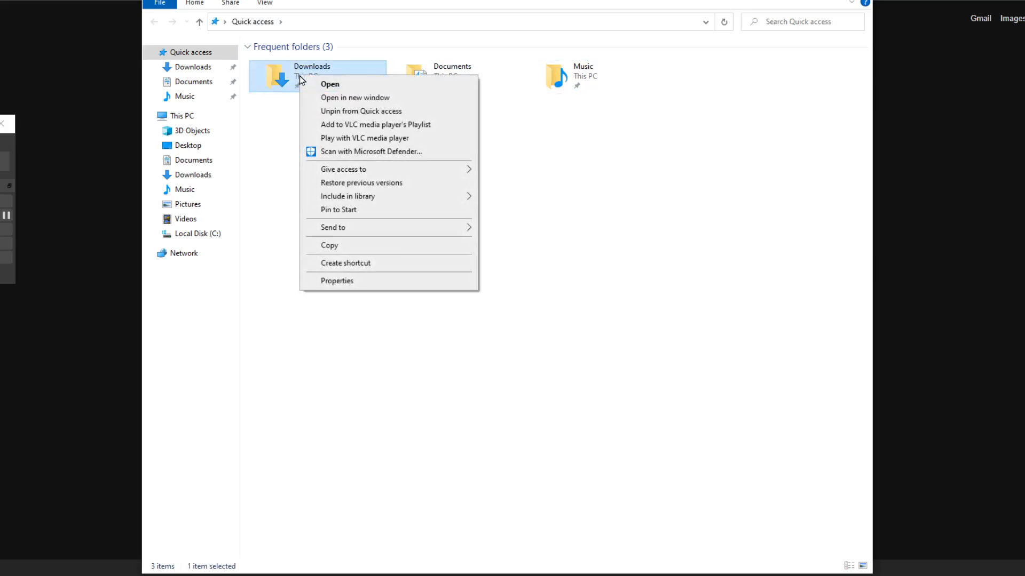
mouse_move(357, 110)
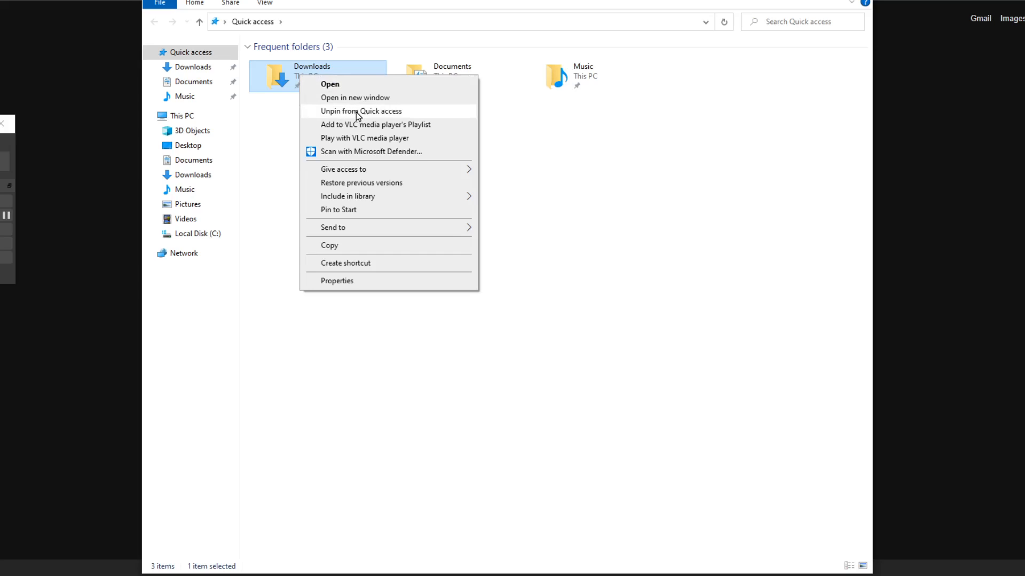
left_click(361, 110)
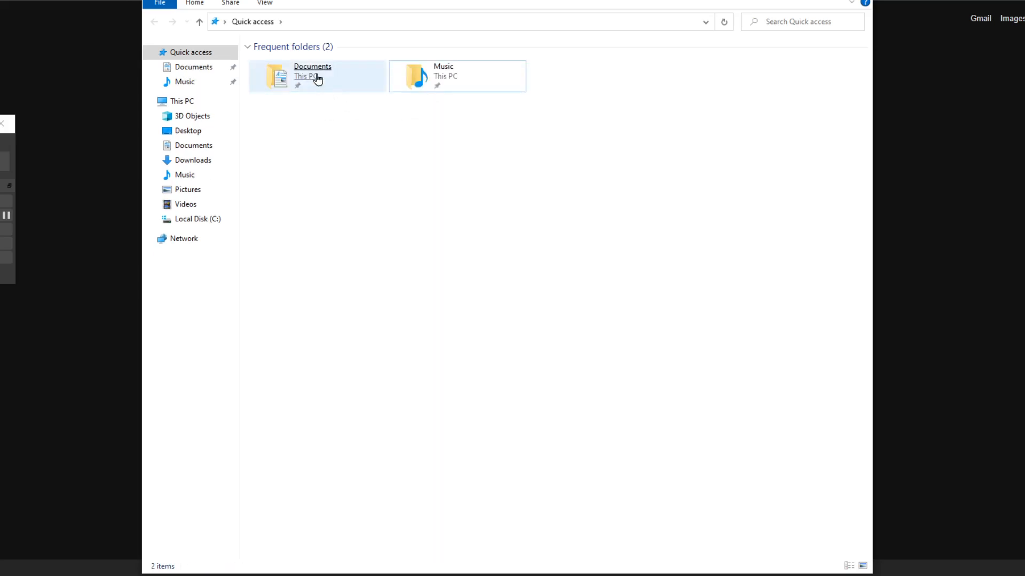
right_click(308, 75)
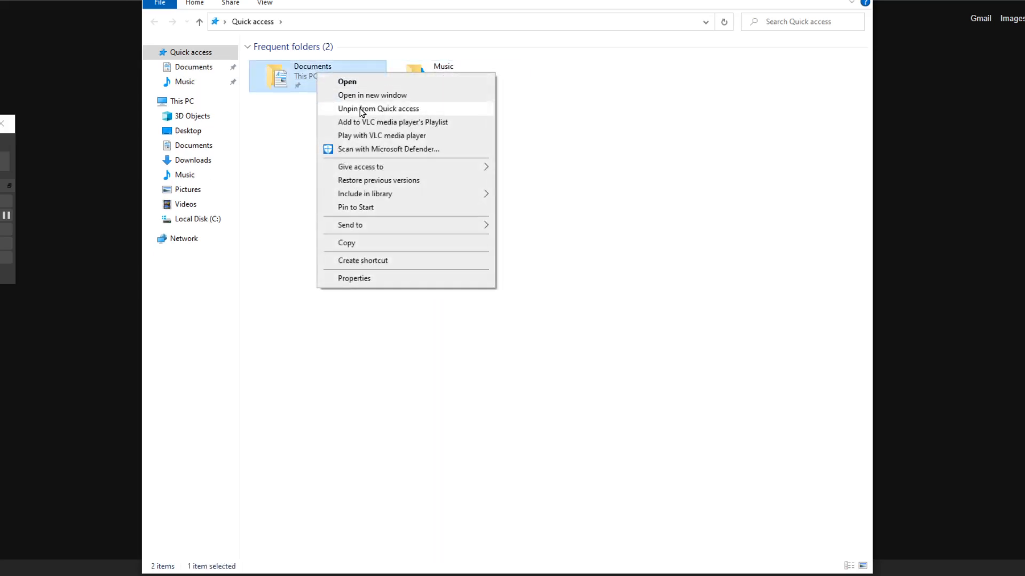
left_click(378, 109)
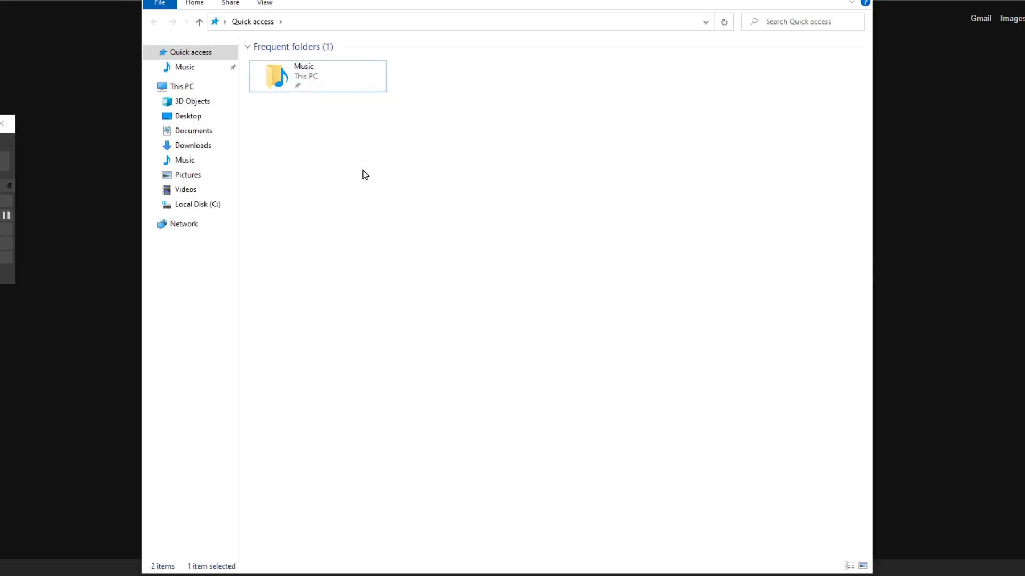
left_click(365, 174)
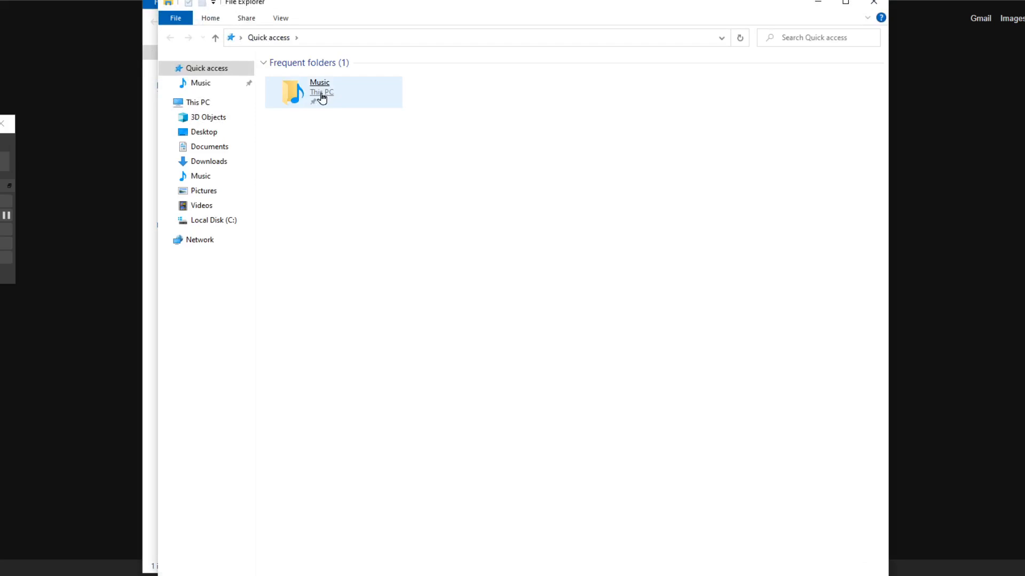
mouse_move(351, 176)
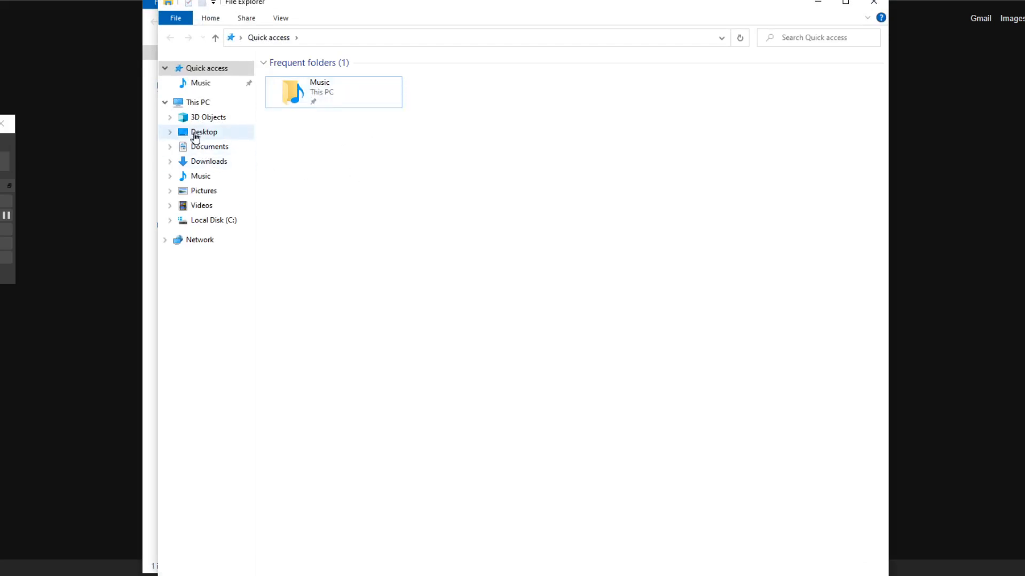
mouse_move(202, 163)
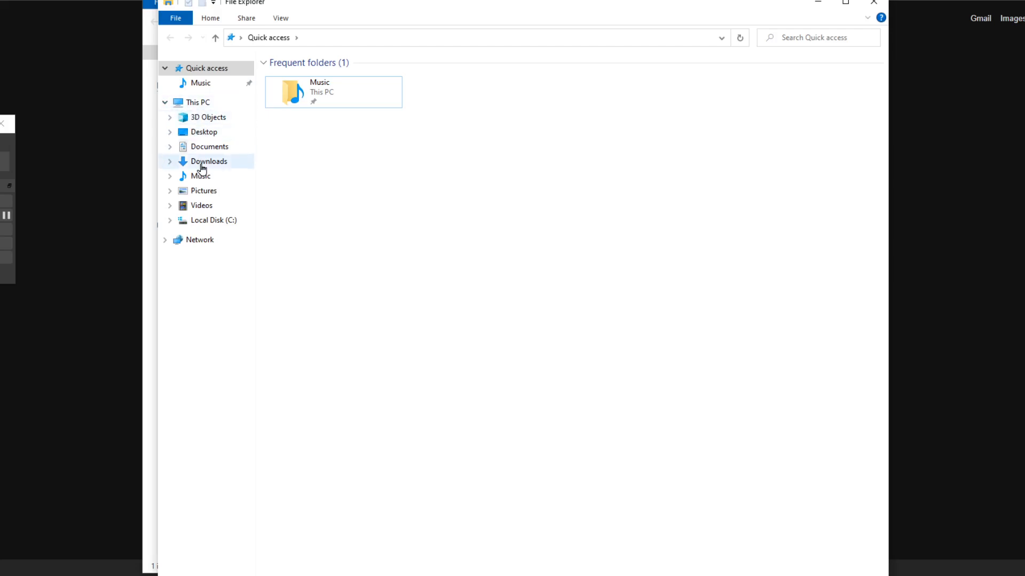
mouse_move(209, 146)
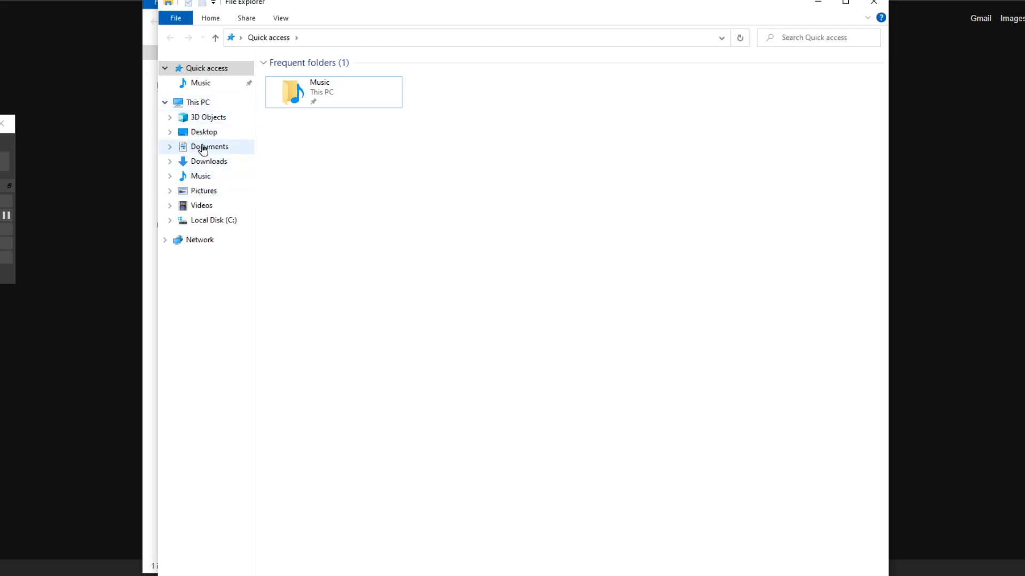
Pin Documents under This PC back to Quick access next to Music.
right_click(209, 146)
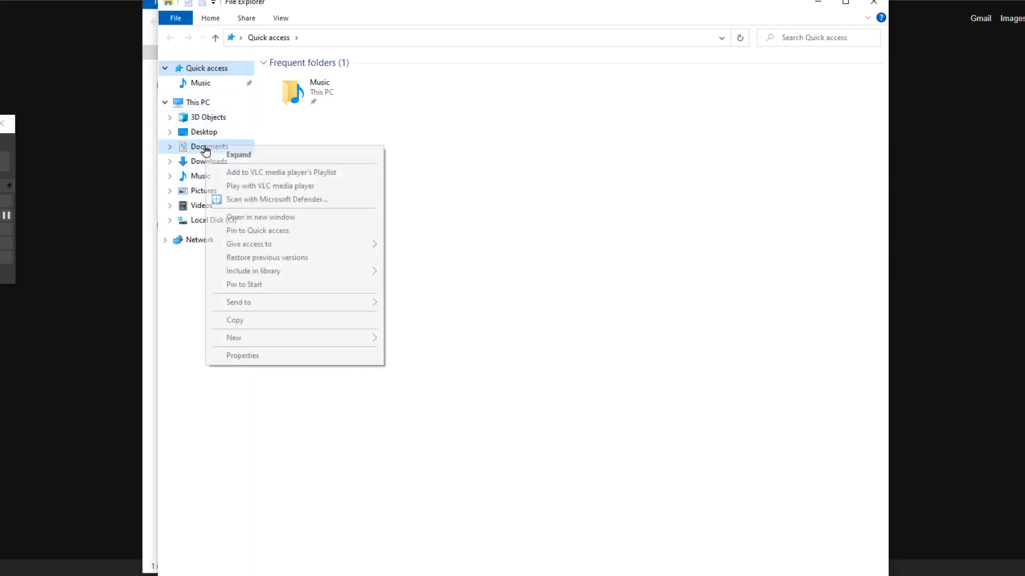
mouse_move(278, 237)
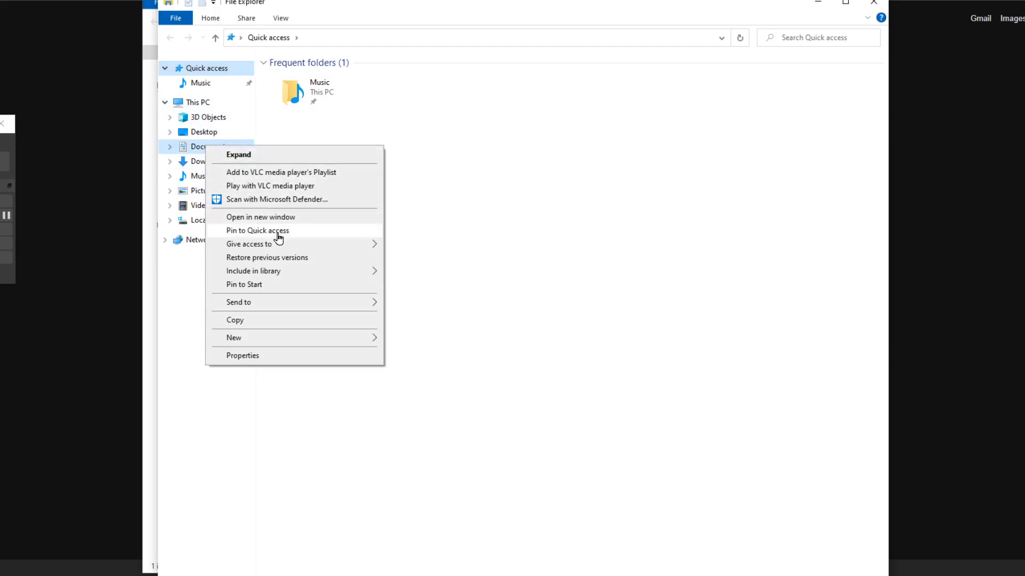
left_click(257, 231)
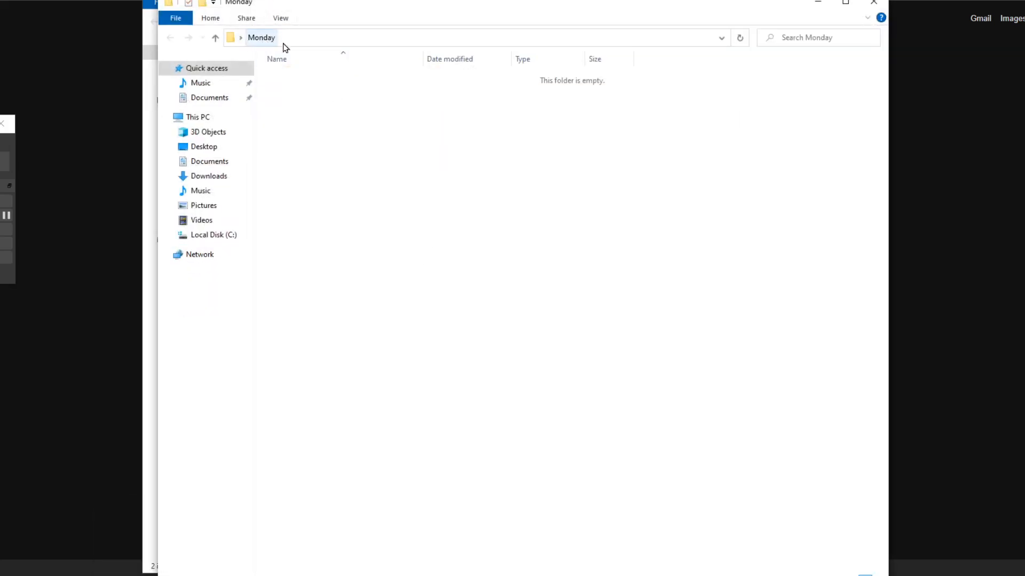
mouse_move(371, 178)
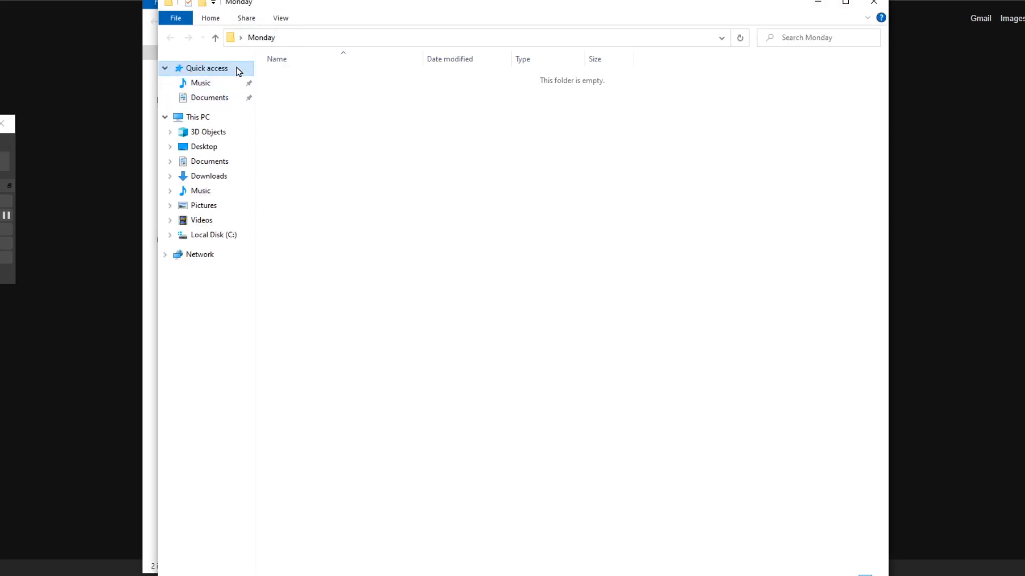
Pin the open Monday folder to Quick access via 'Pin current folder to Quick access'.
right_click(206, 69)
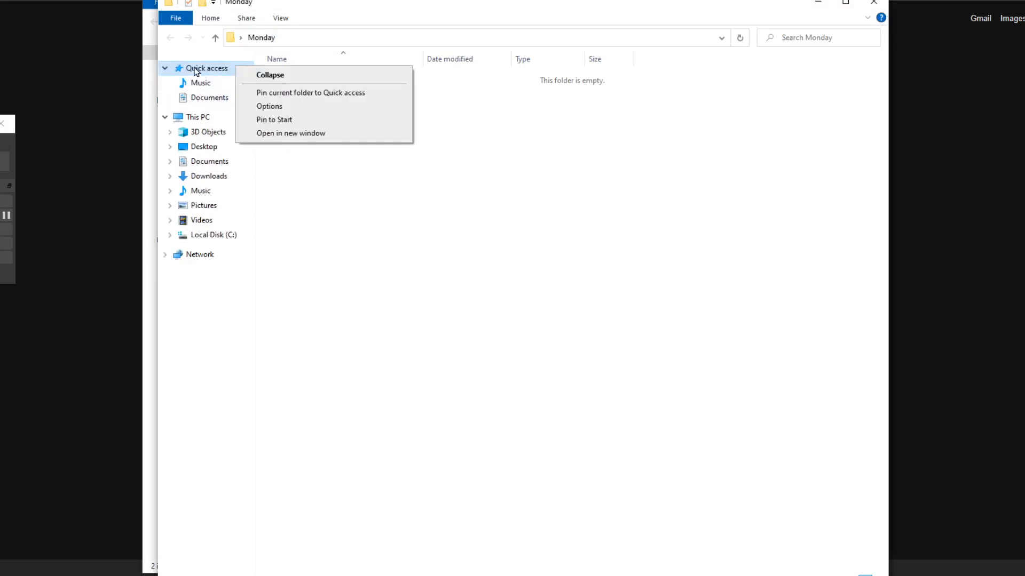
mouse_move(318, 101)
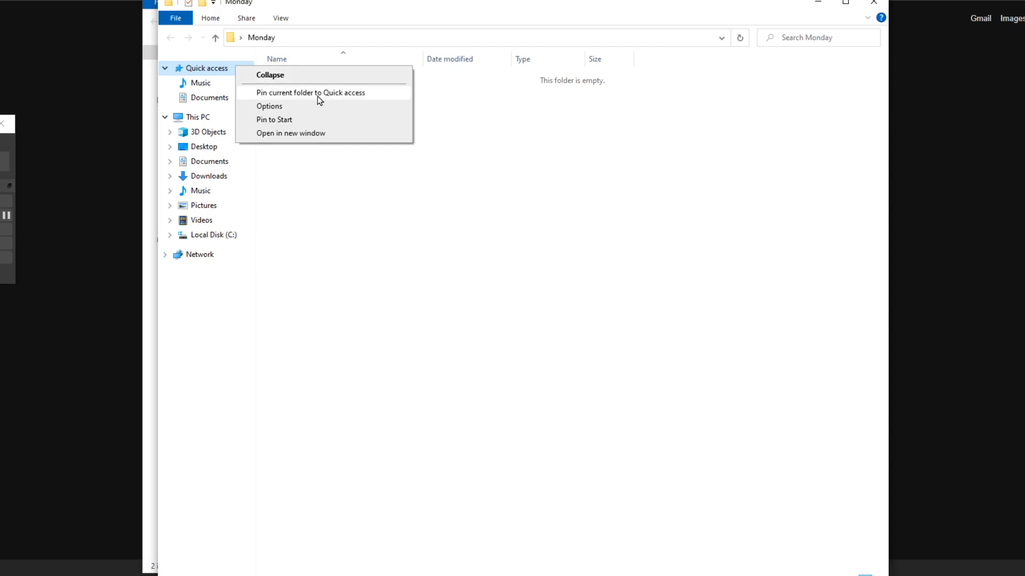
mouse_move(262, 42)
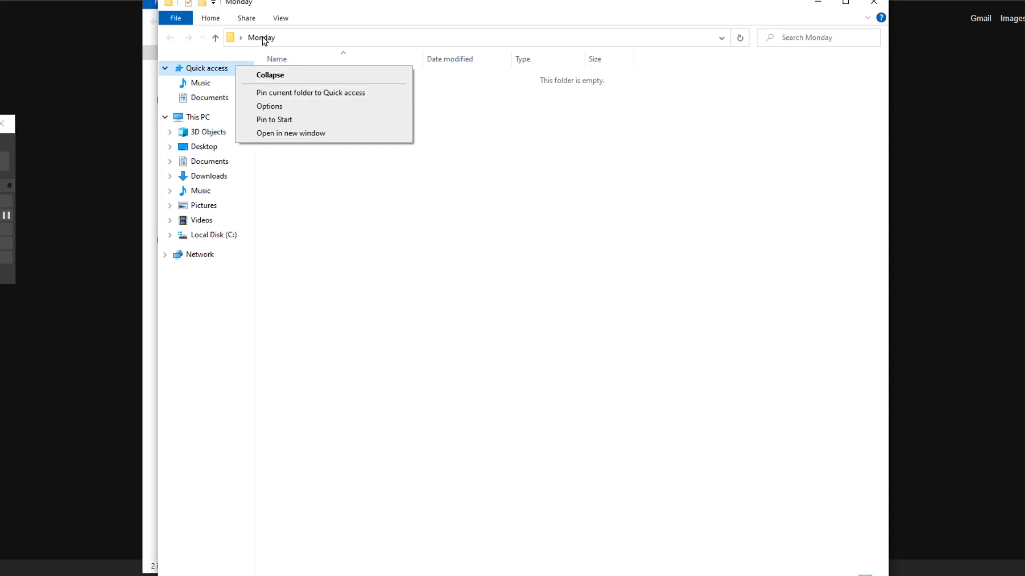
left_click(311, 92)
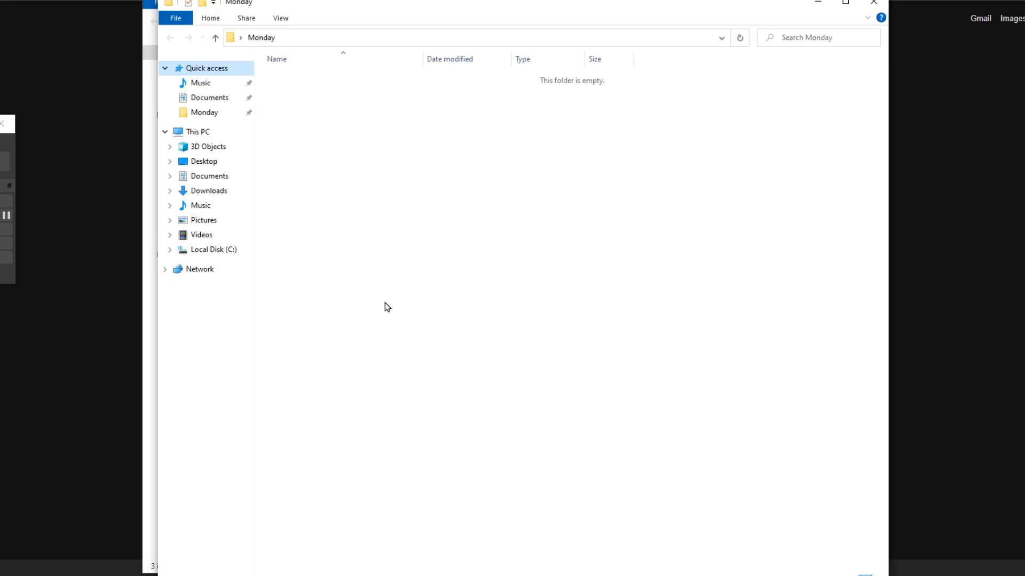
mouse_move(203, 82)
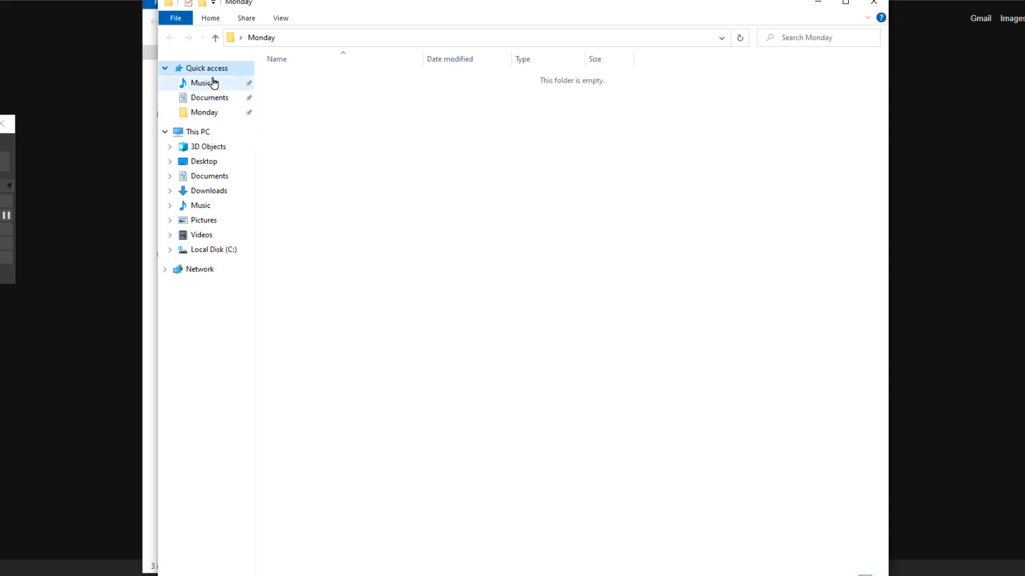
mouse_move(364, 137)
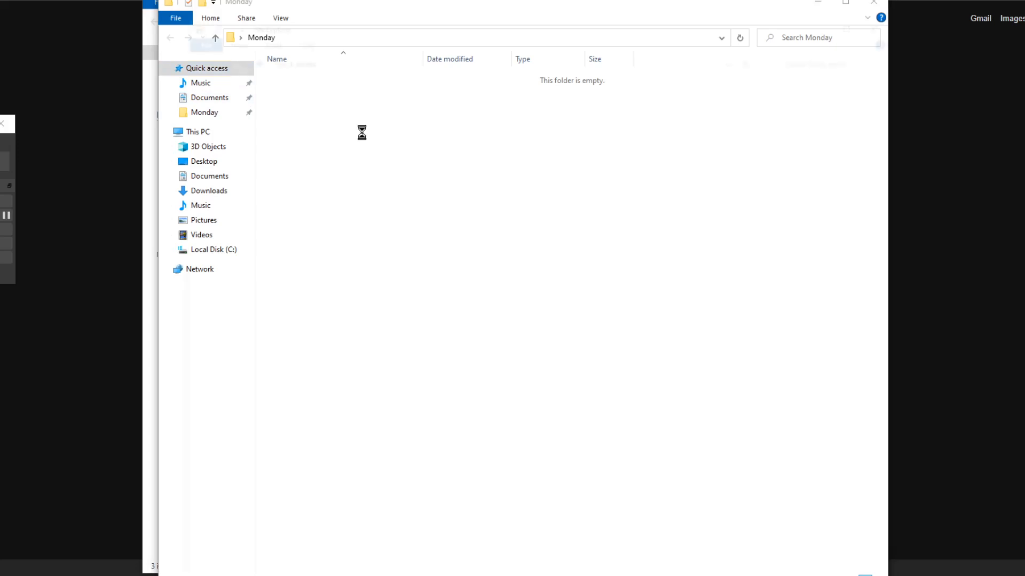
Show the Quick access overview and review the pin options for Music and Quick access.
left_click(206, 68)
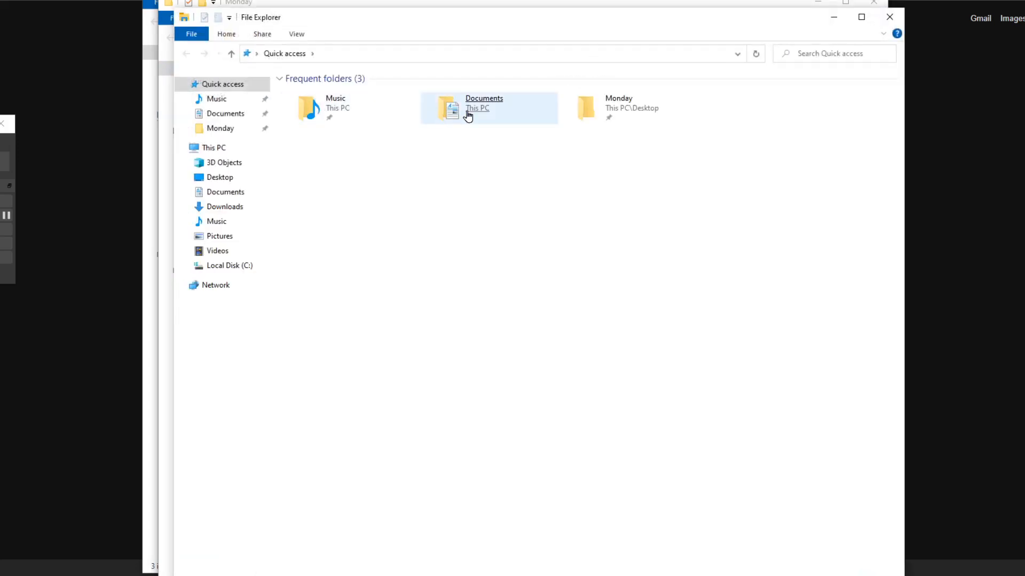
mouse_move(619, 118)
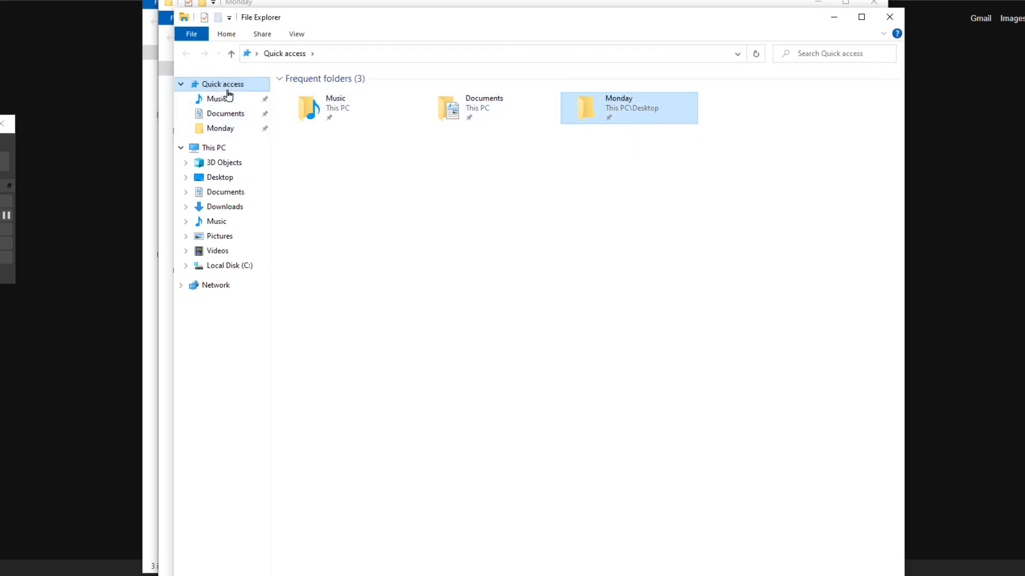
mouse_move(264, 100)
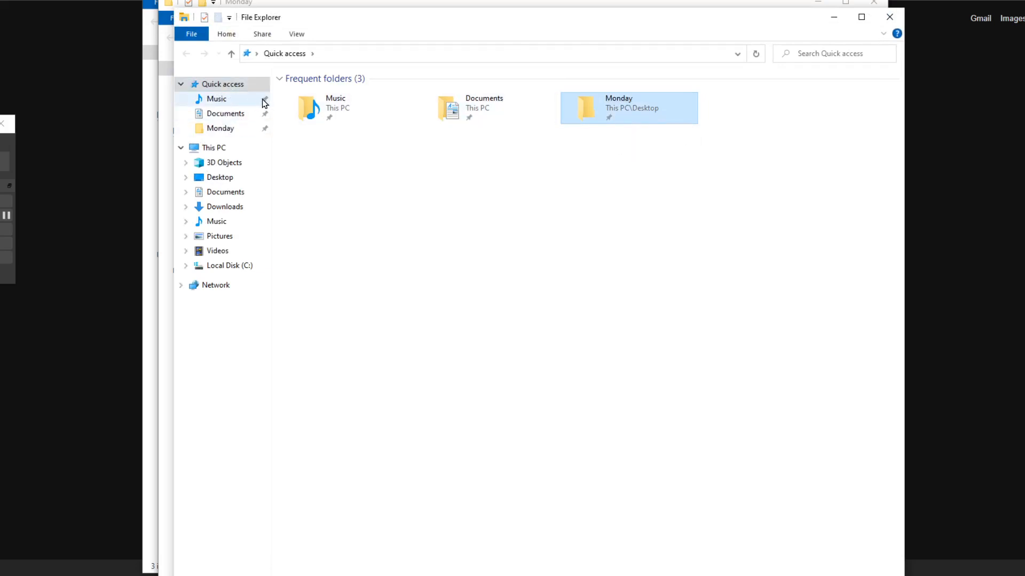
right_click(217, 98)
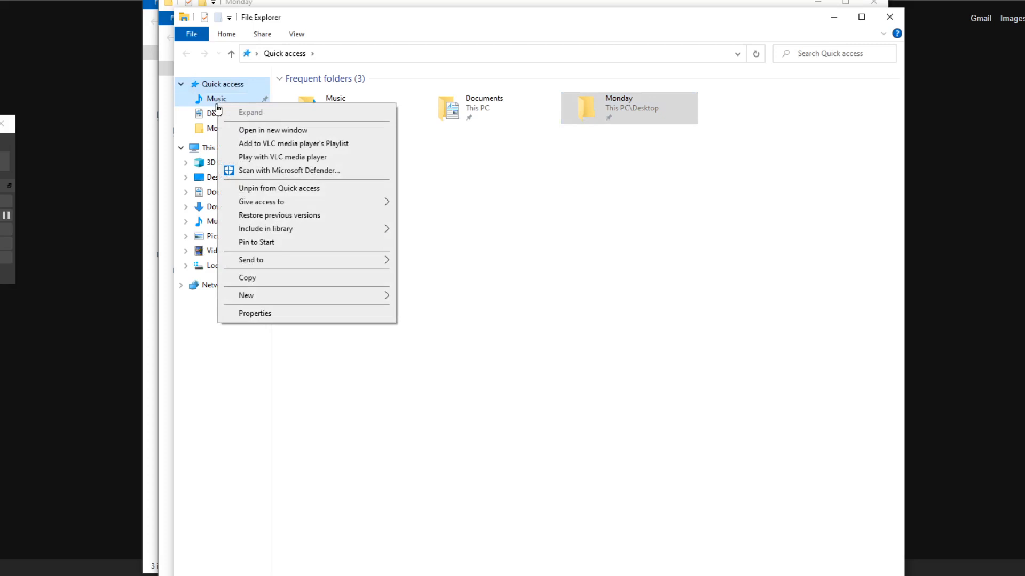
mouse_move(317, 191)
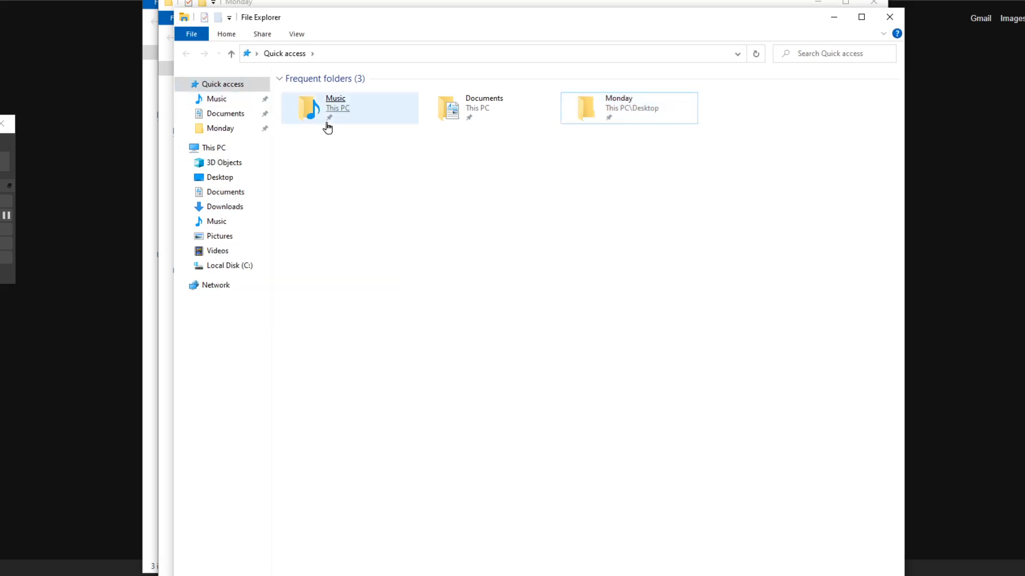
mouse_move(331, 121)
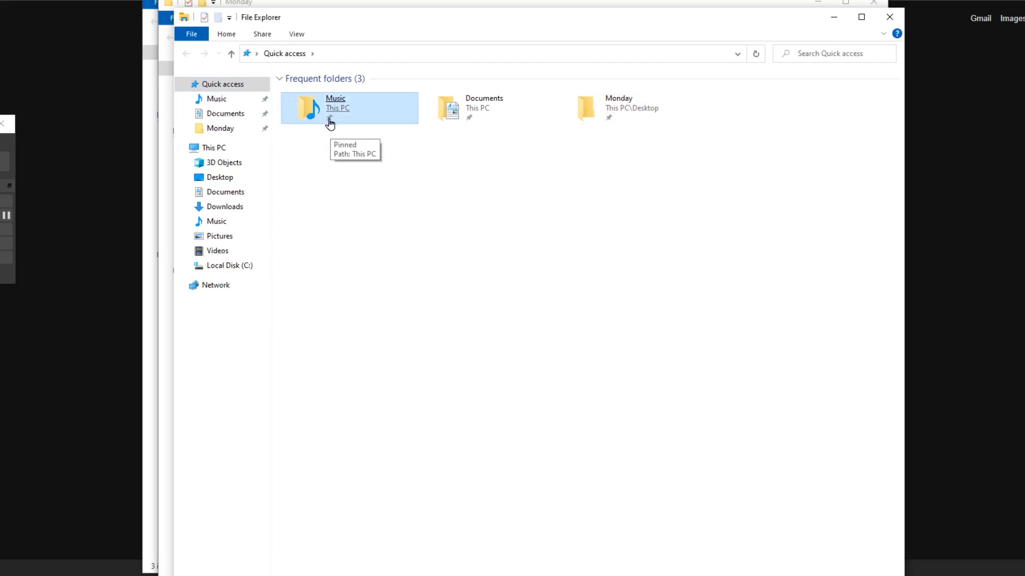
mouse_move(472, 123)
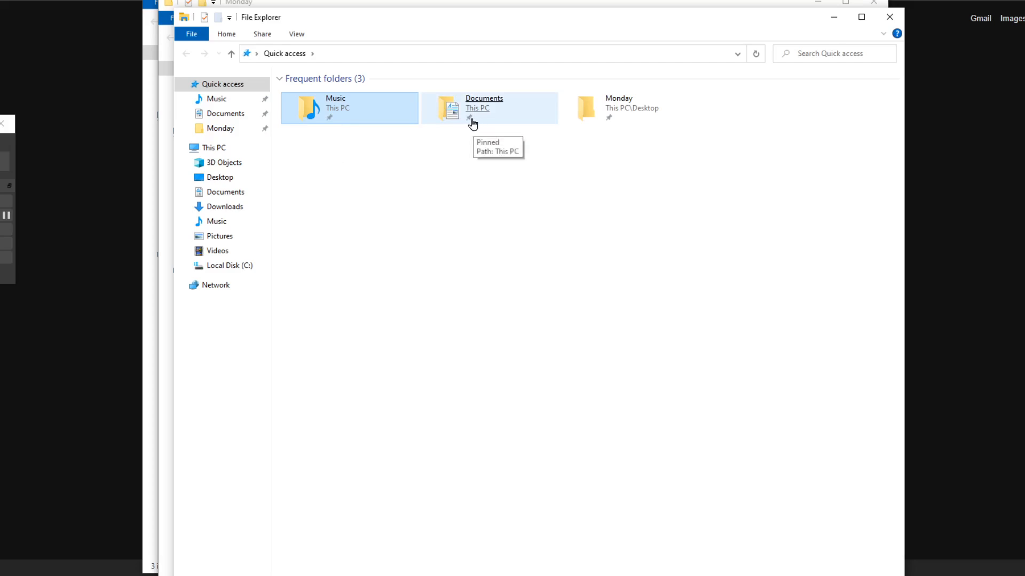
mouse_move(417, 160)
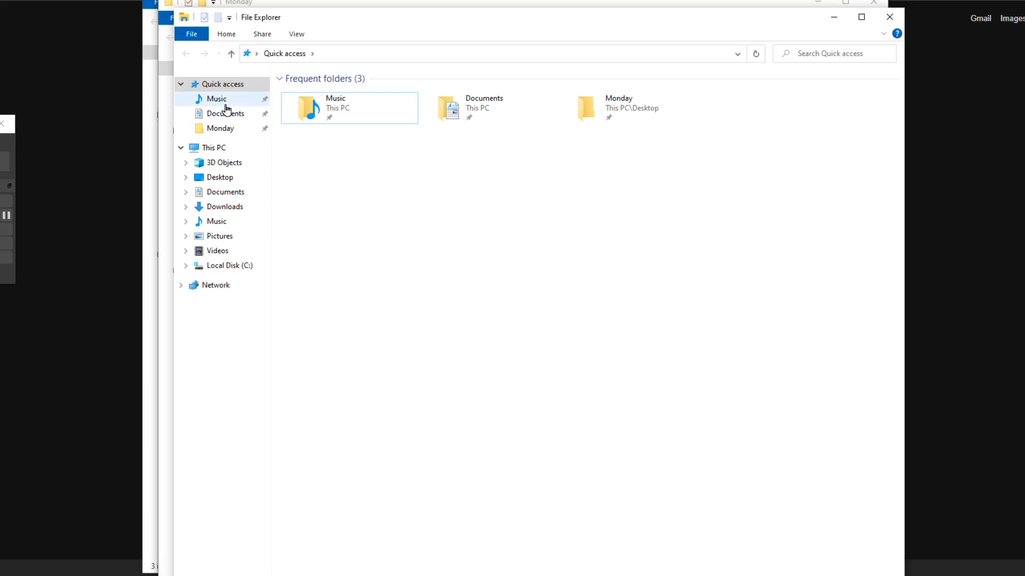
right_click(216, 98)
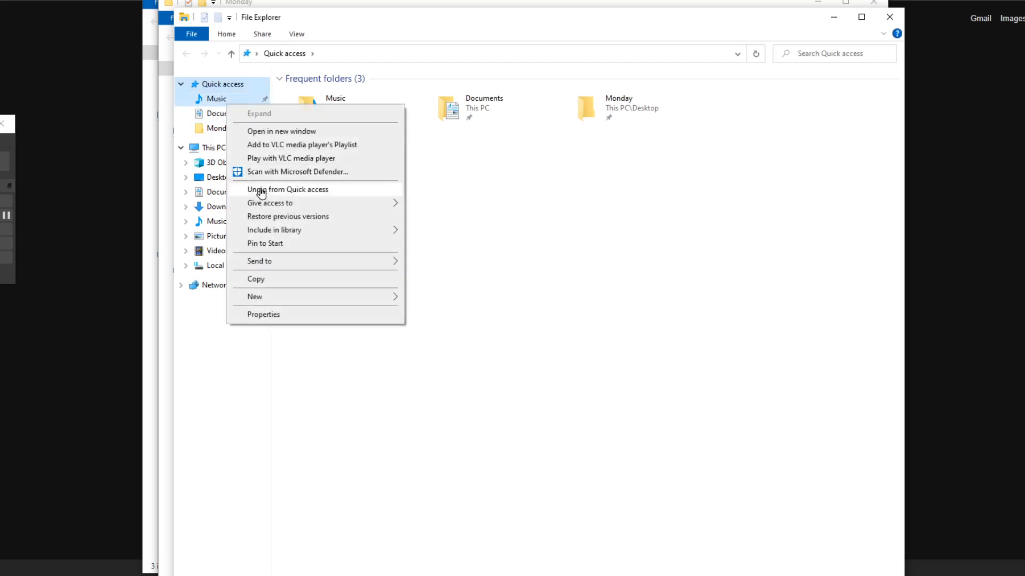
right_click(220, 83)
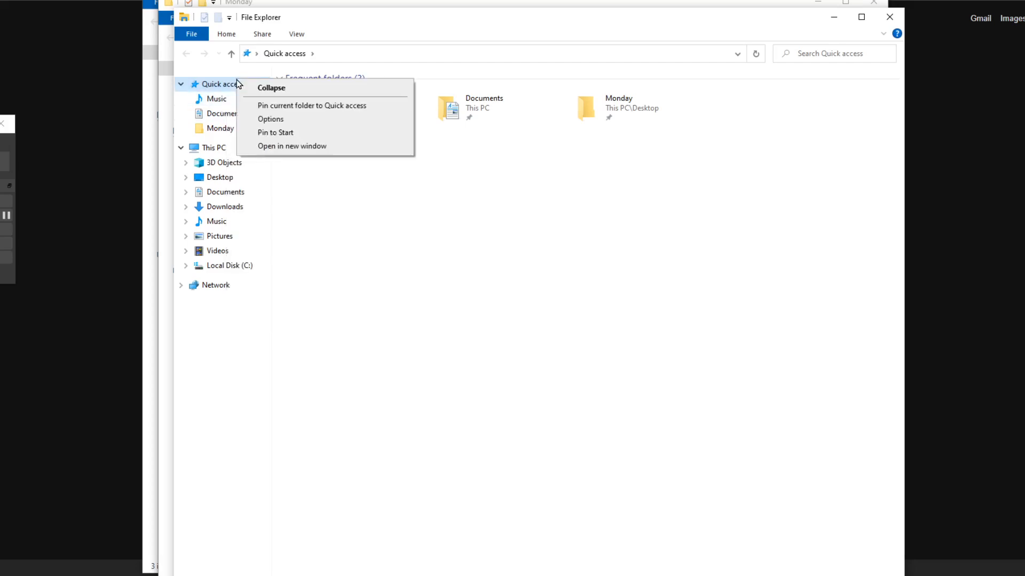